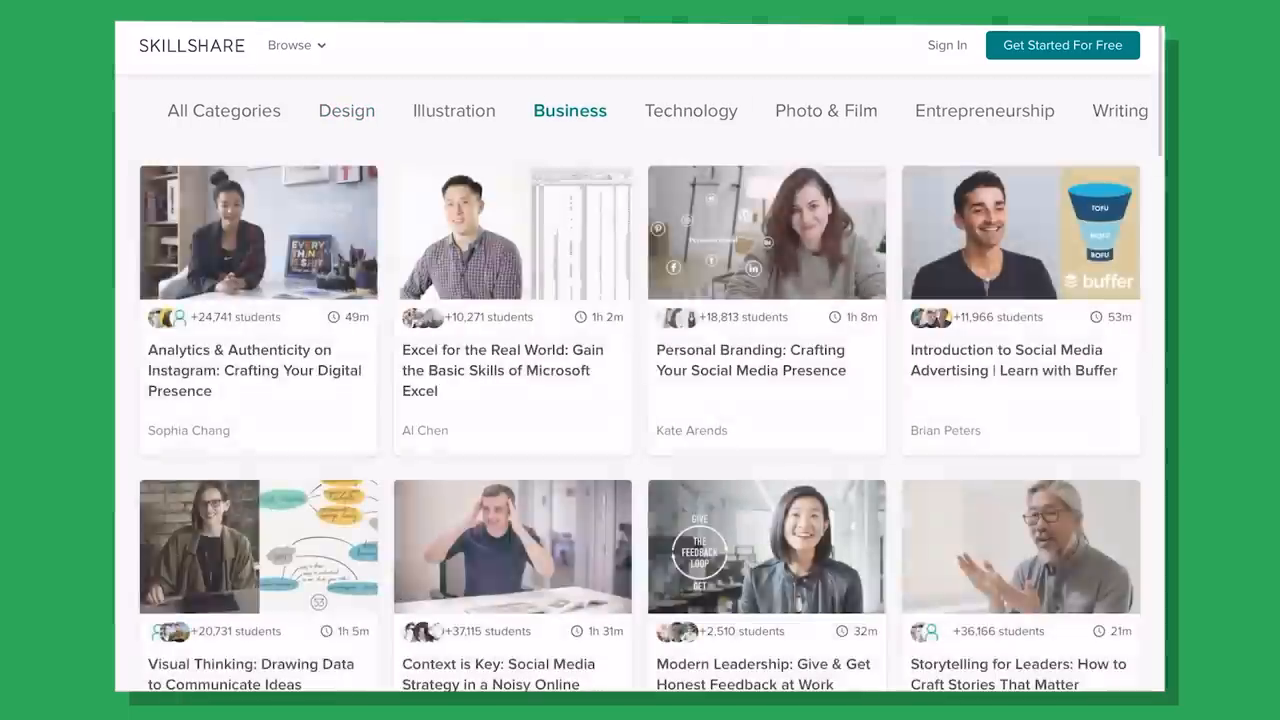
# Browse from Entrepreneurship to the Creative Writing classes and their Trending and Popular listings.
pyautogui.click(984, 112)
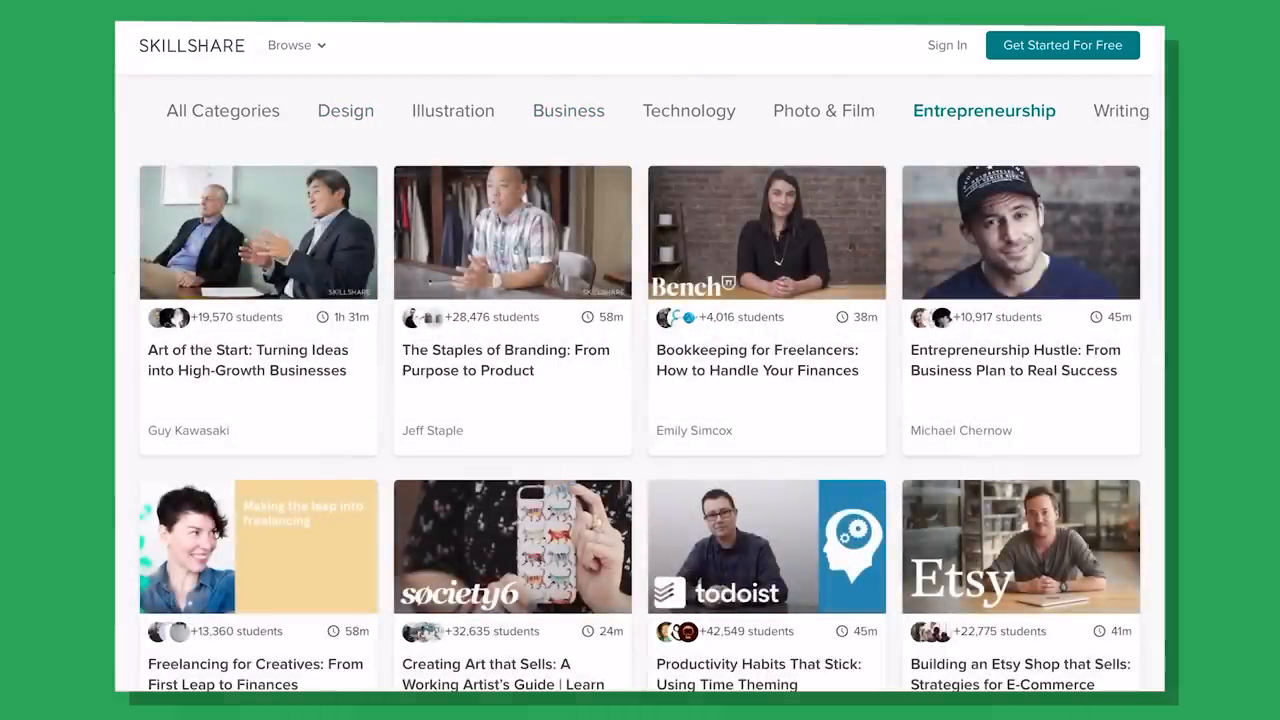
pyautogui.click(1120, 110)
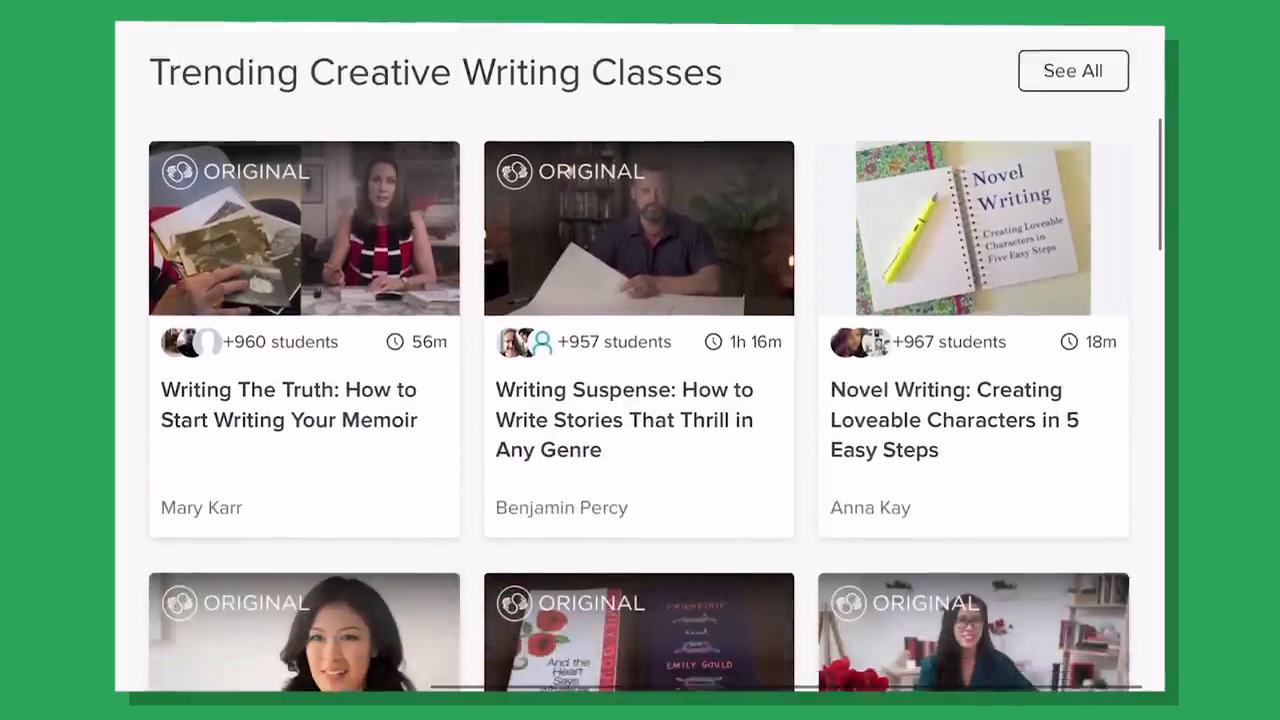
pyautogui.scroll(-3)
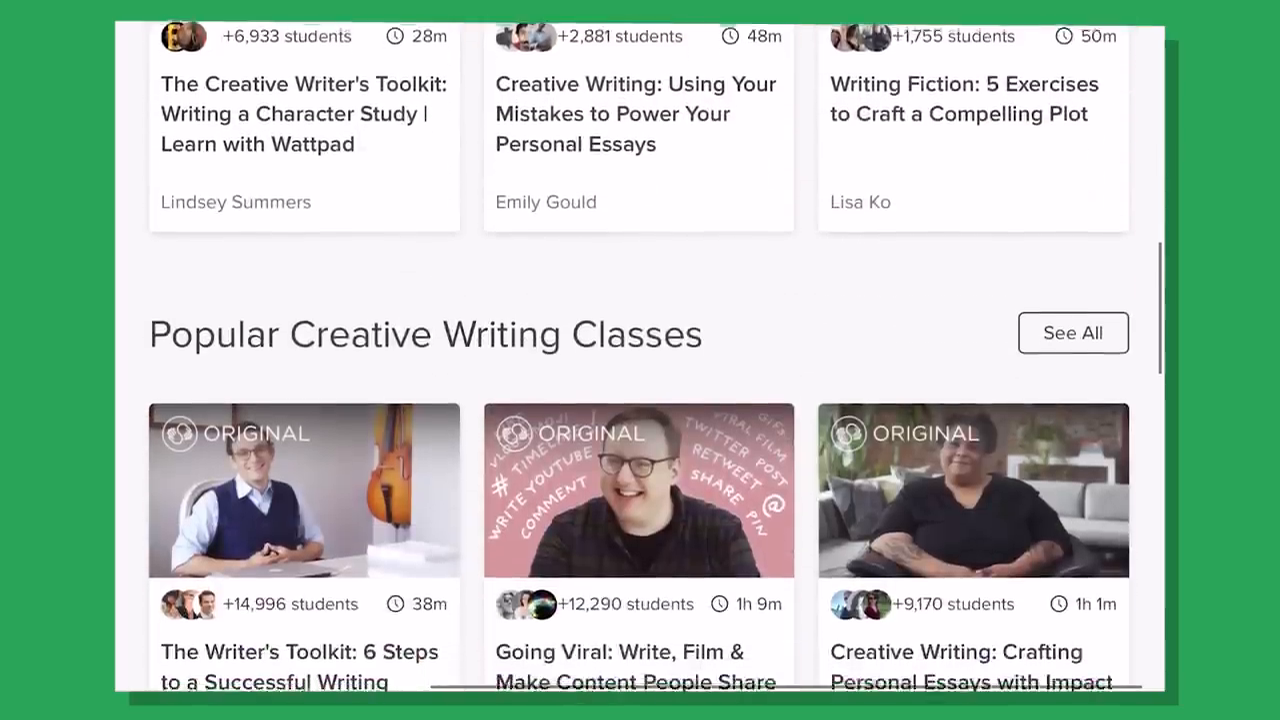
pyautogui.scroll(-3)
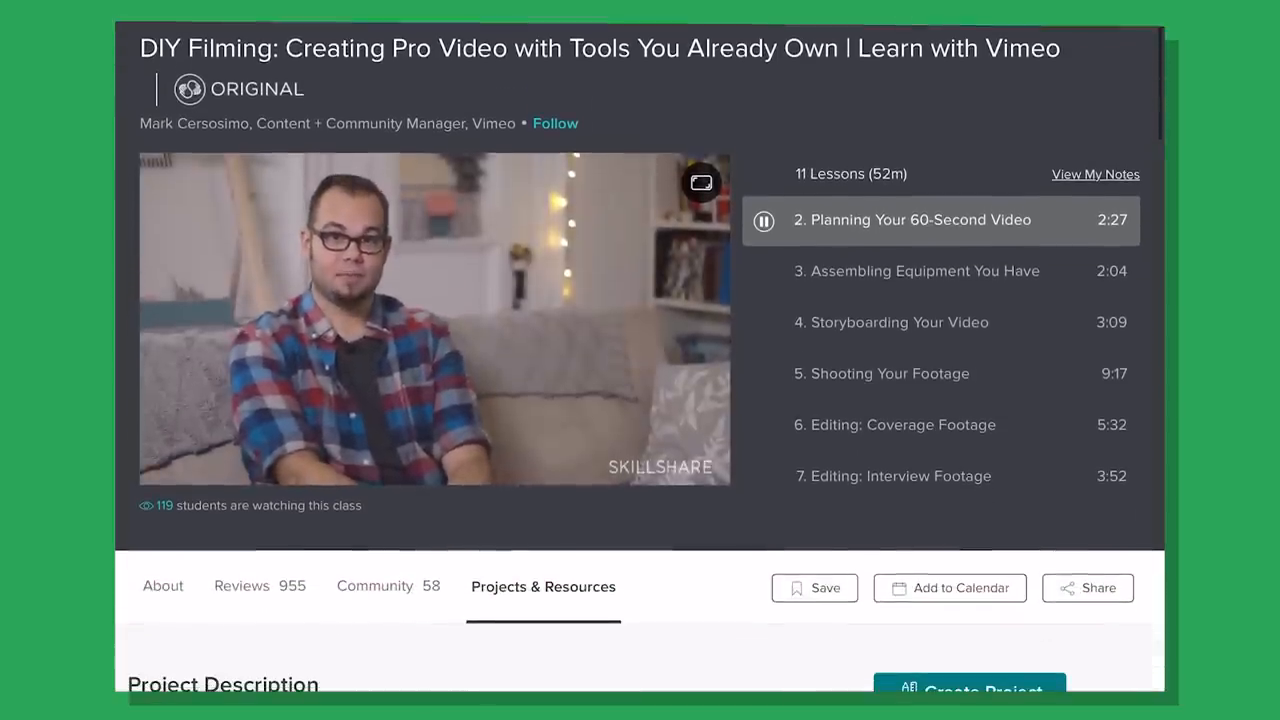
# Scroll the DIY Filming class page down to its student Class Projects grid.
pyautogui.scroll(-3)
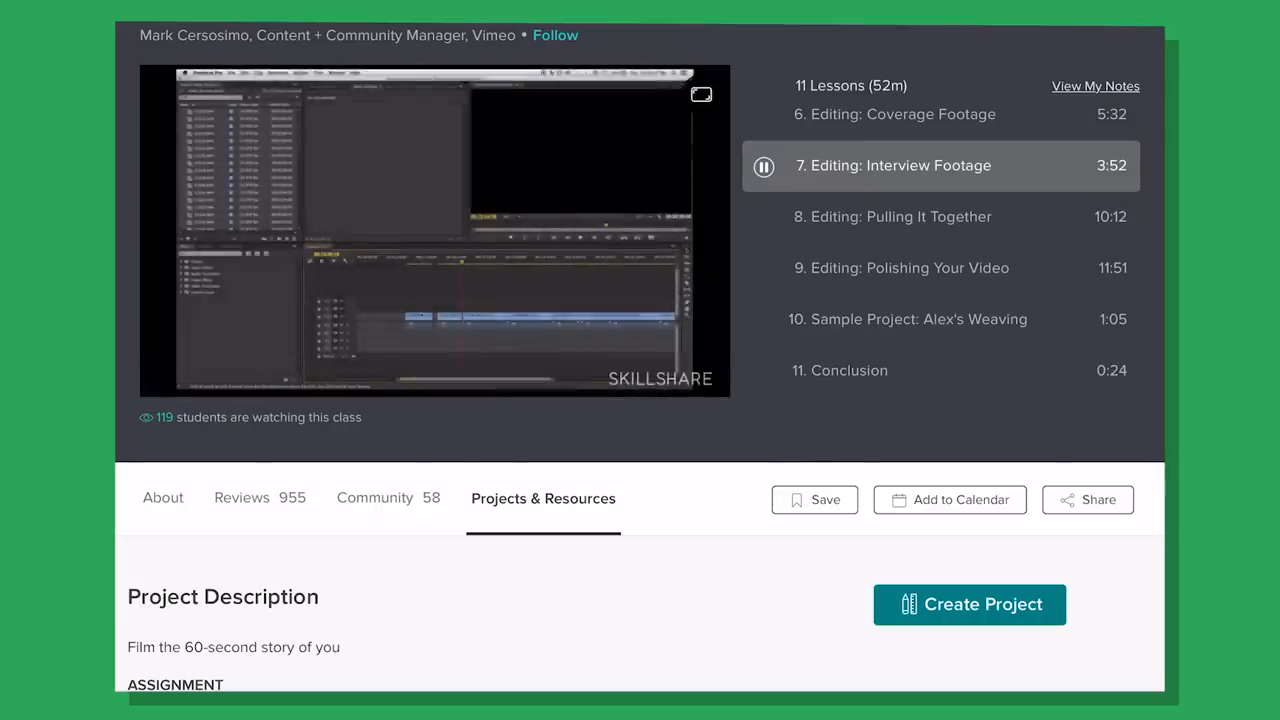
pyautogui.scroll(-3)
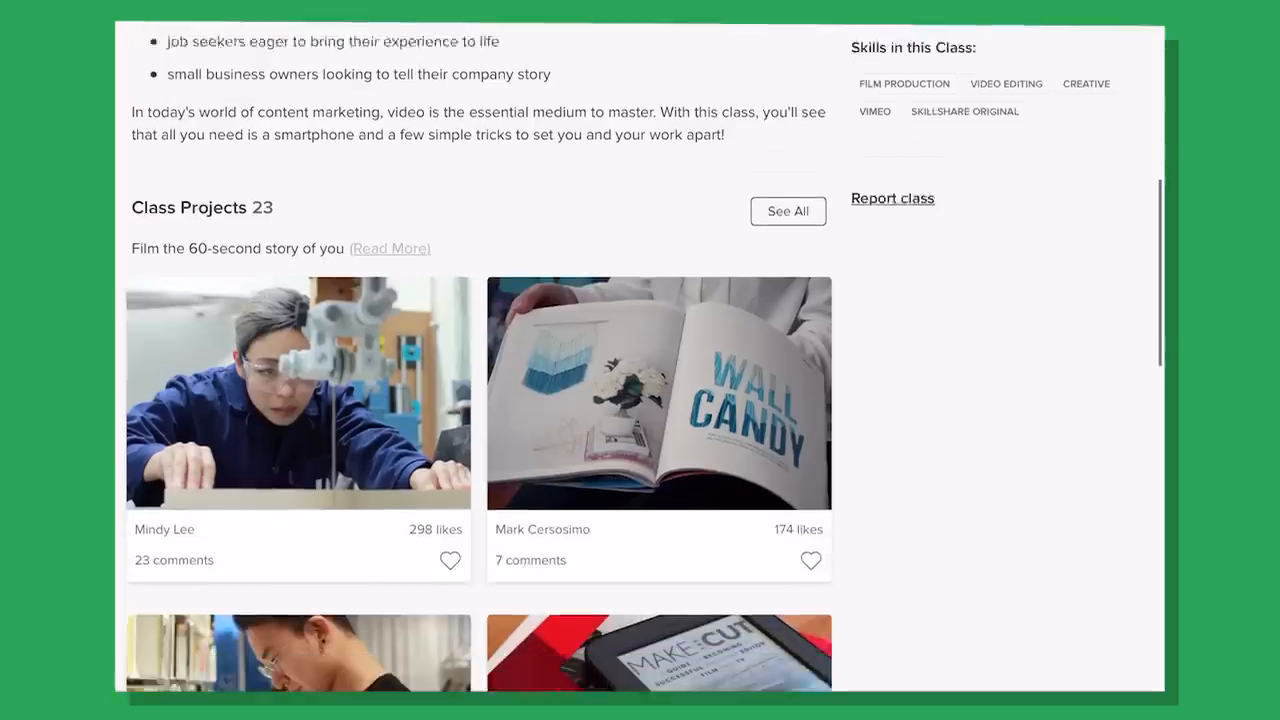
pyautogui.scroll(-3)
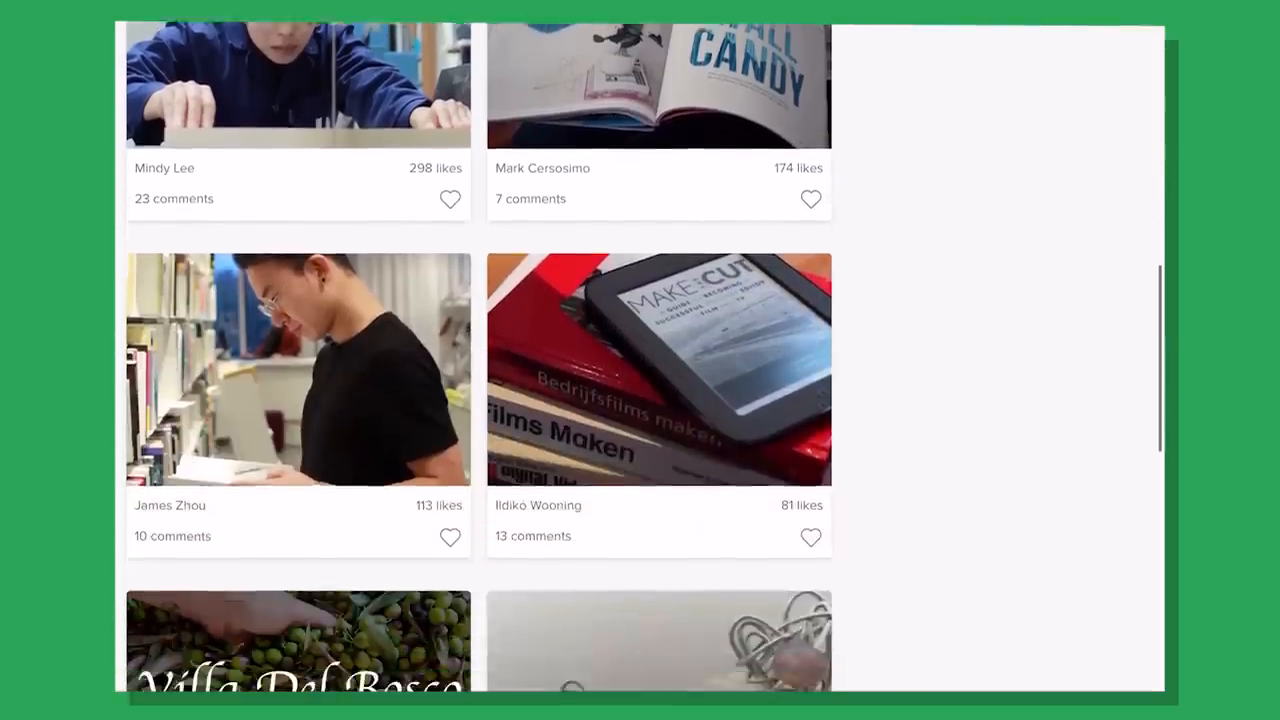